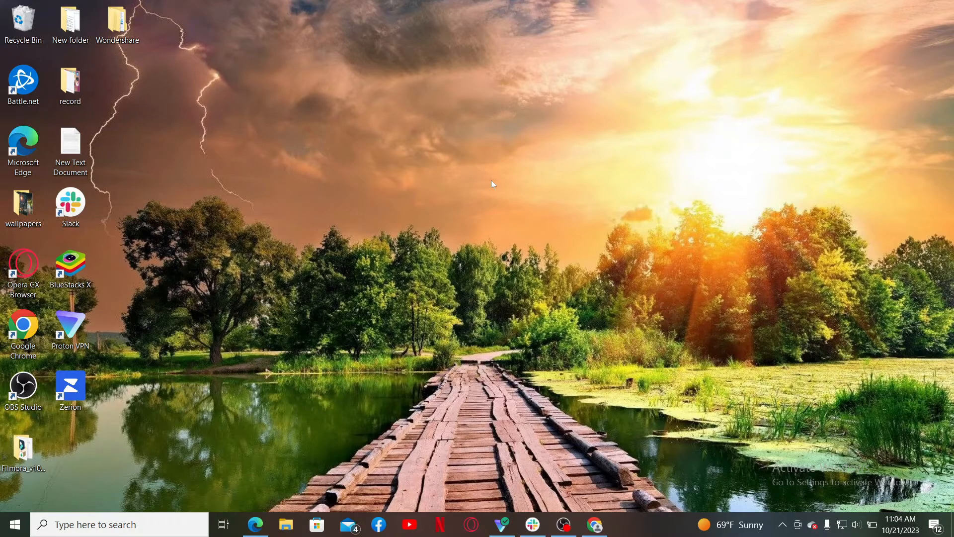
mouse_move(282, 260)
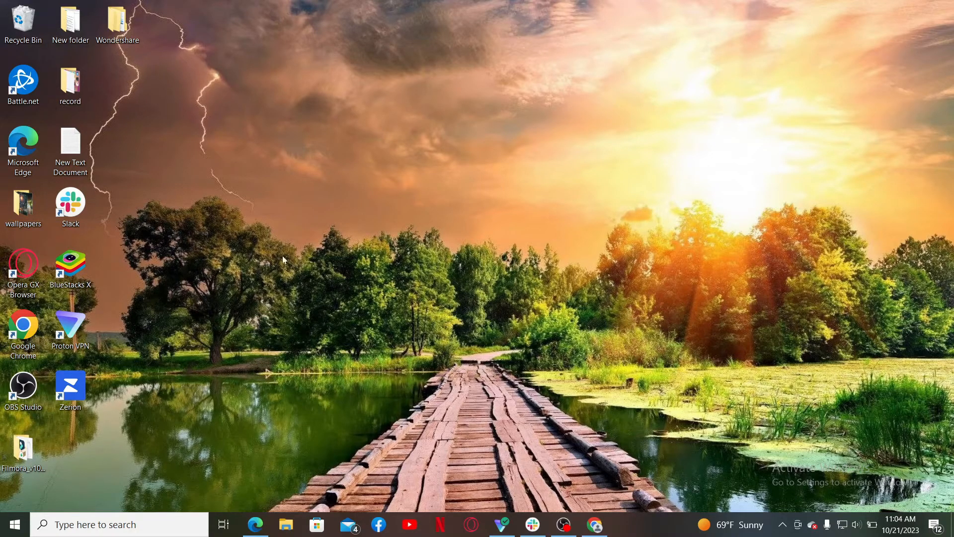
mouse_move(586, 464)
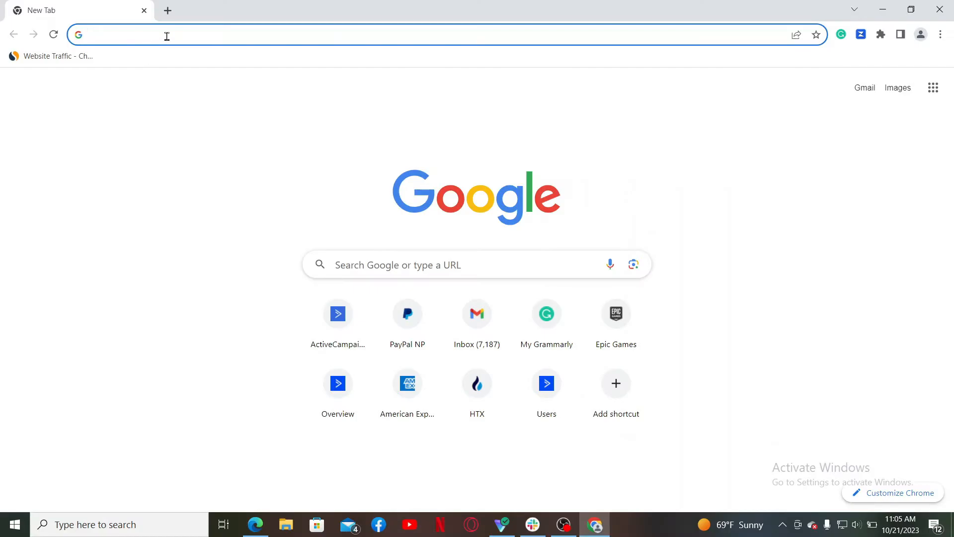
Visit bluestacks.com, choose Download BlueStacks 10, and show the all-versions download page
type("bluestacks.com")
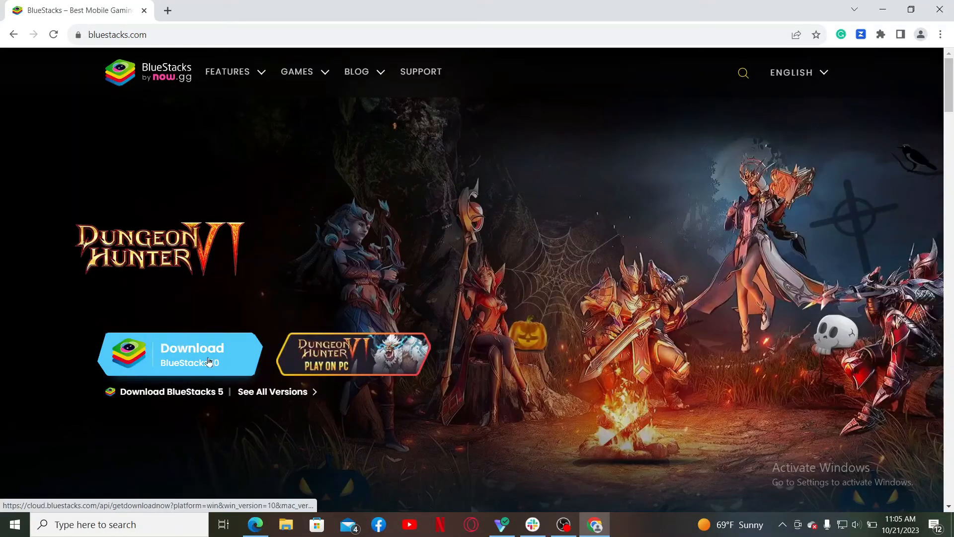
mouse_move(158, 372)
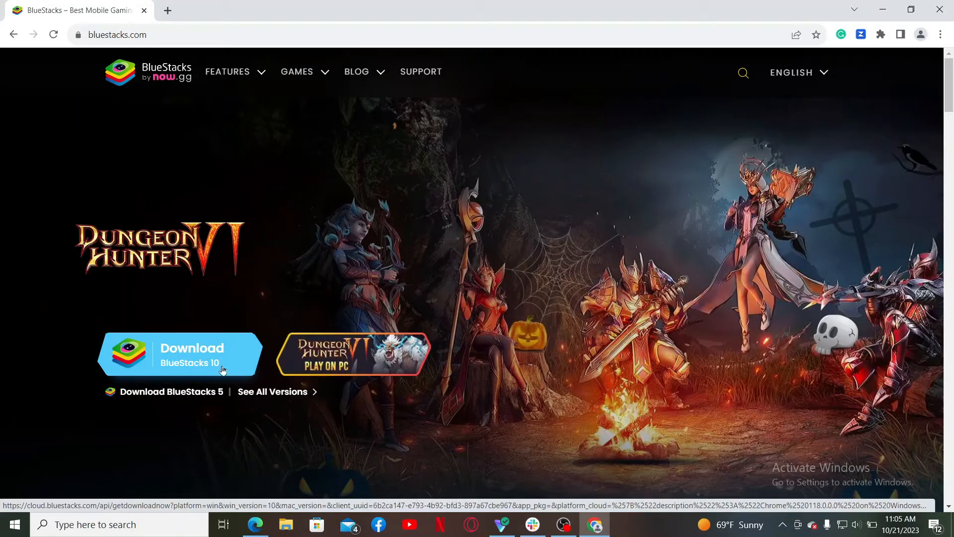
mouse_move(191, 353)
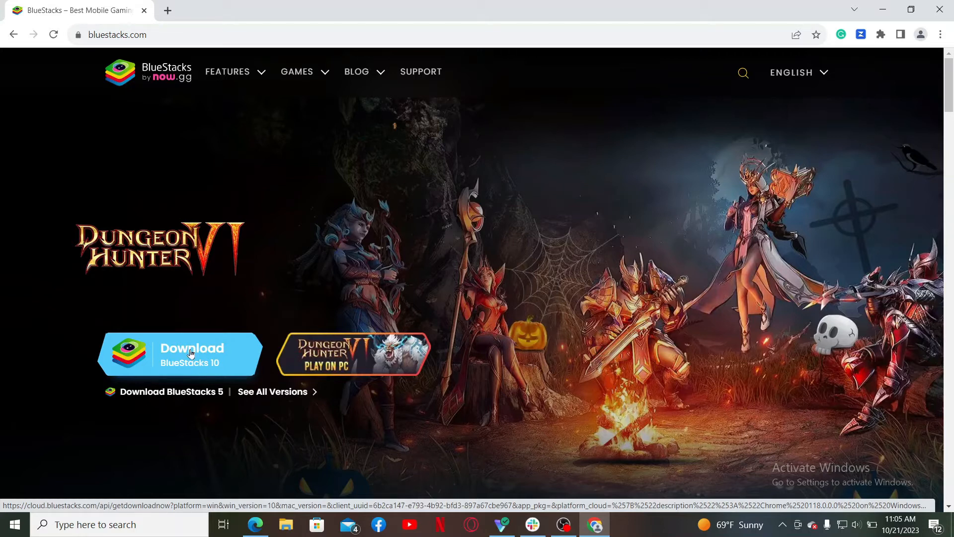
left_click(192, 354)
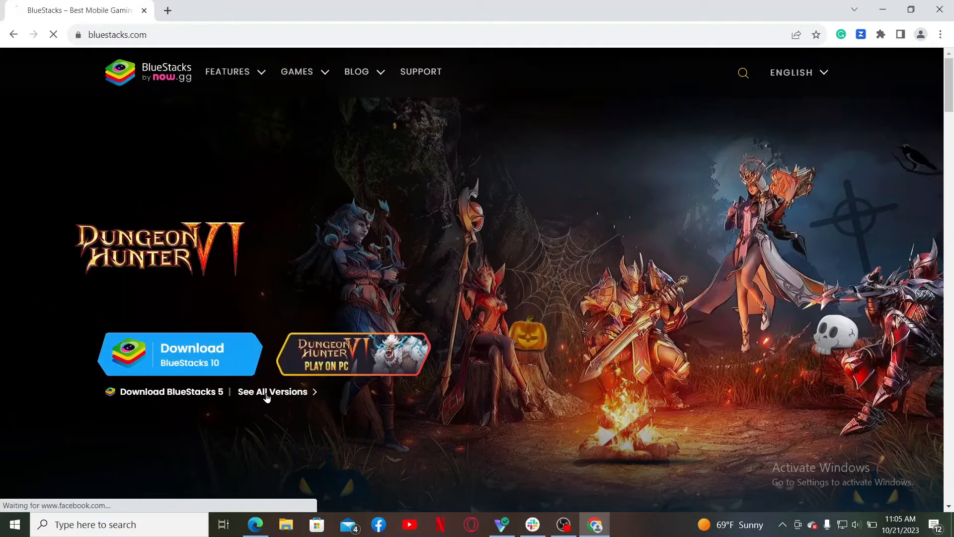
left_click(273, 391)
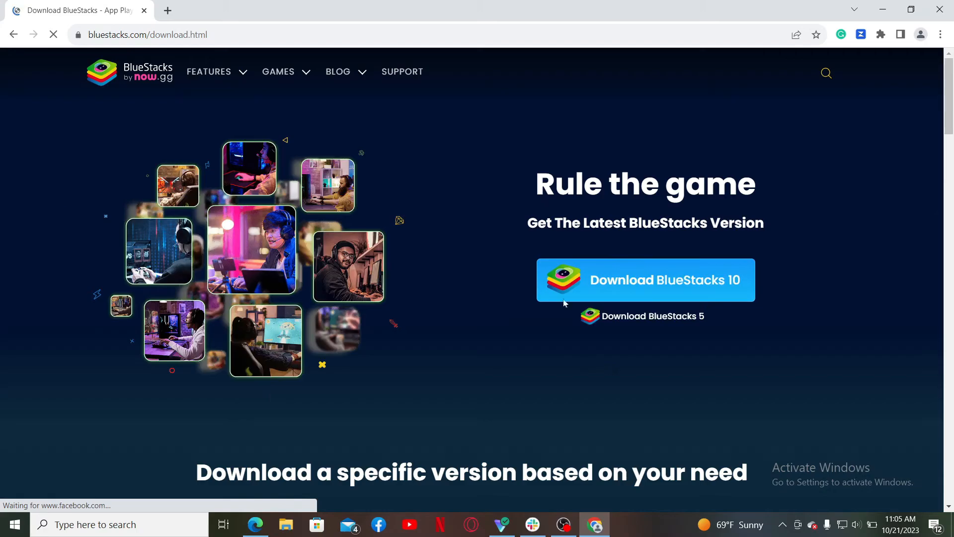
Review the BlueStacks 5 For Windows version list and return to the top of the page
scroll("down", 3)
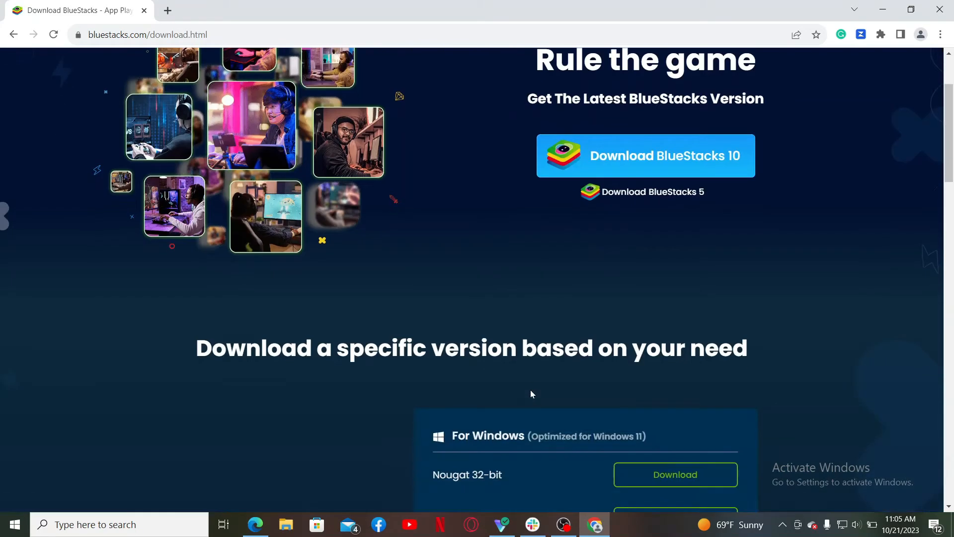
scroll("down", 3)
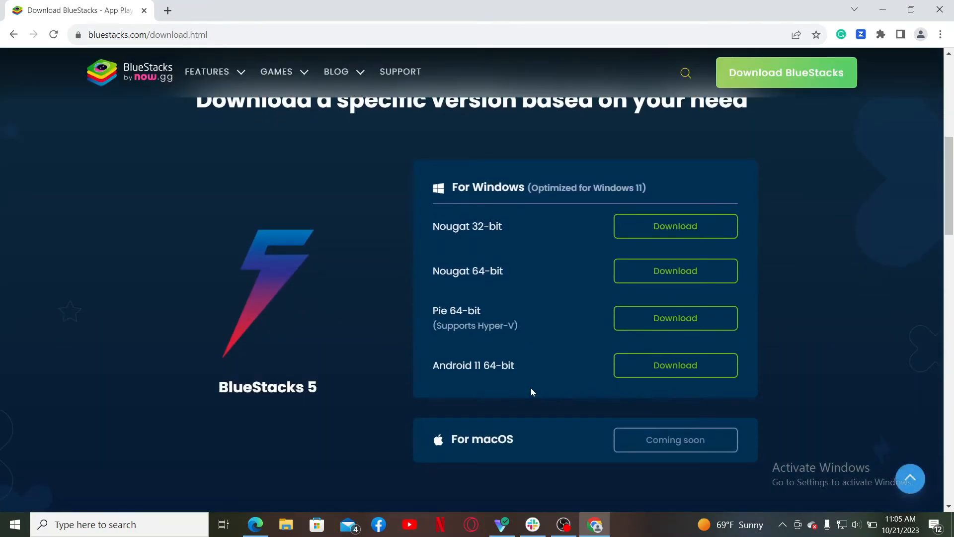
mouse_move(612, 390)
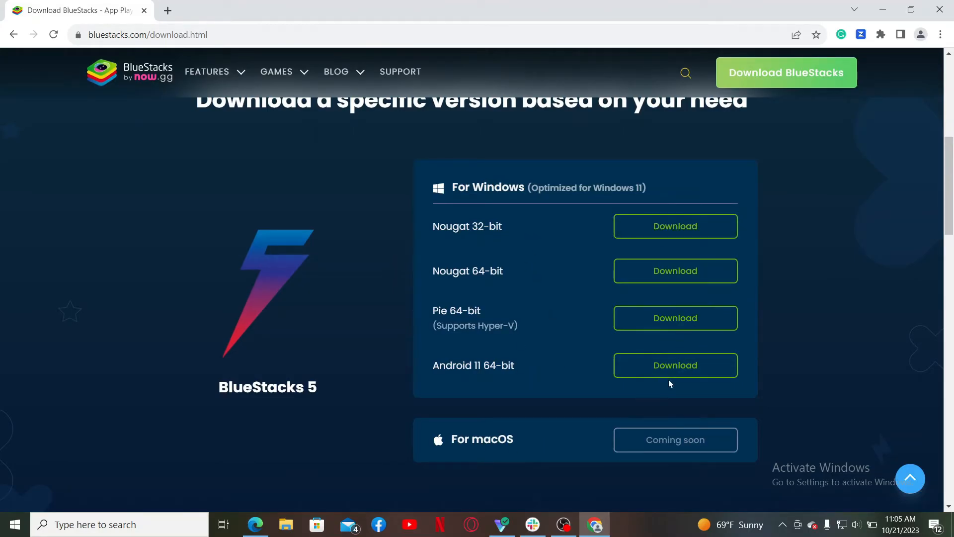
scroll("up", 3)
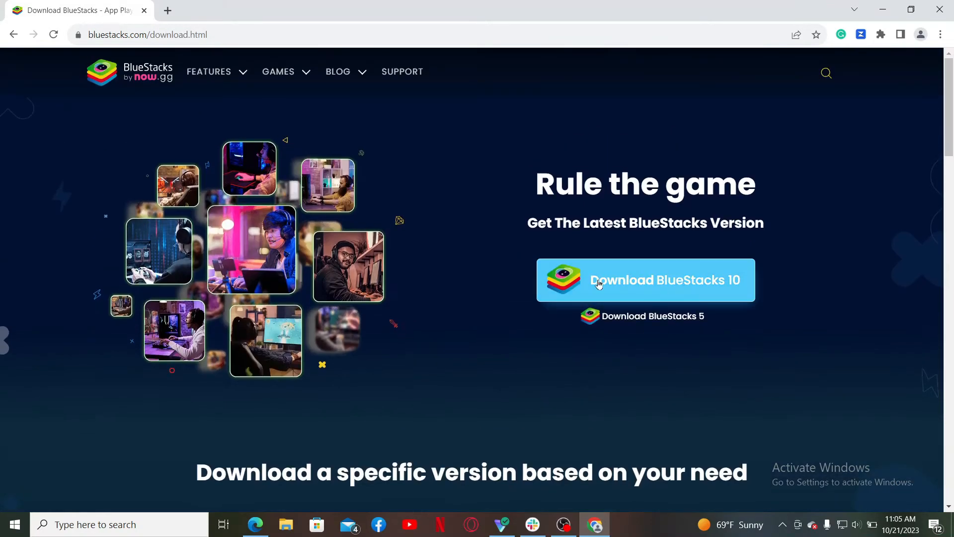
mouse_move(652, 316)
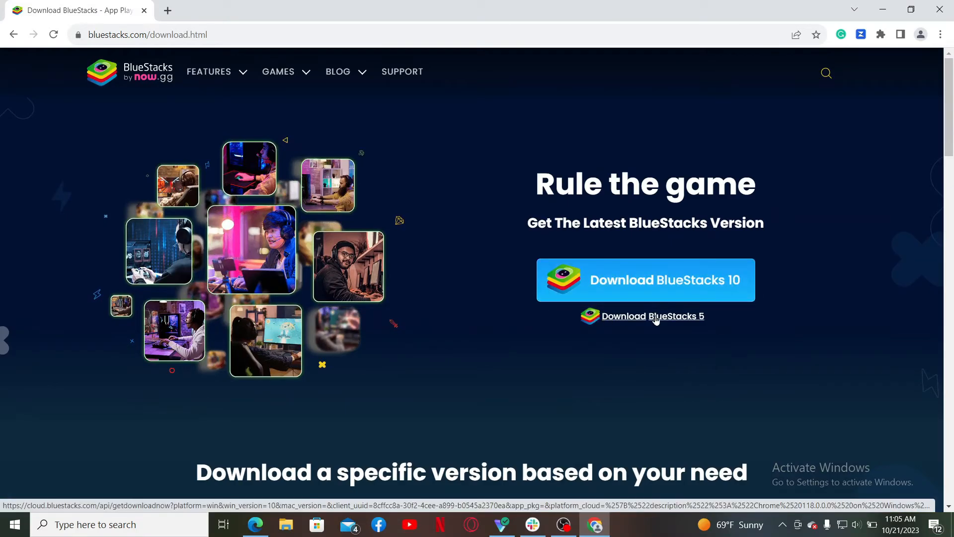
mouse_move(657, 309)
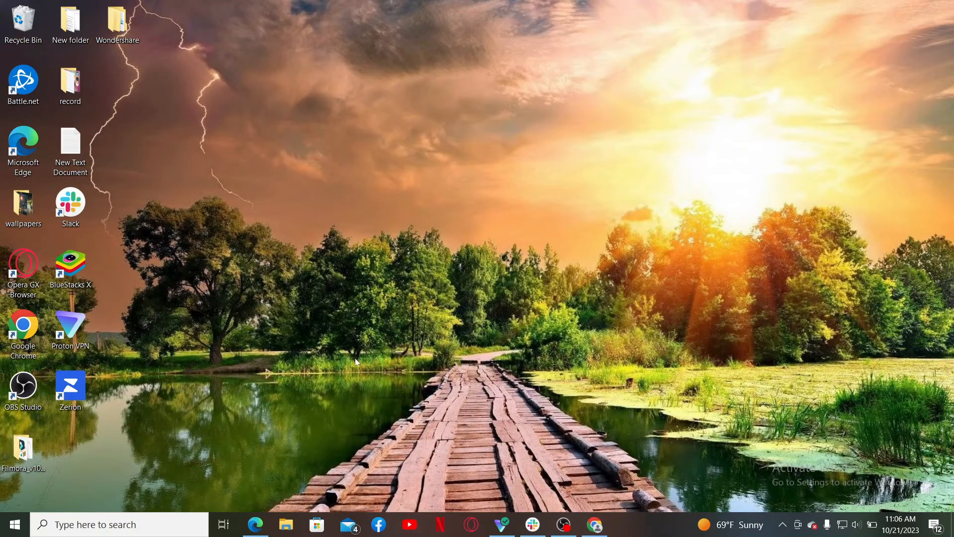
Launch BlueStacks X from its desktop shortcut to reach the home screen
left_click(70, 267)
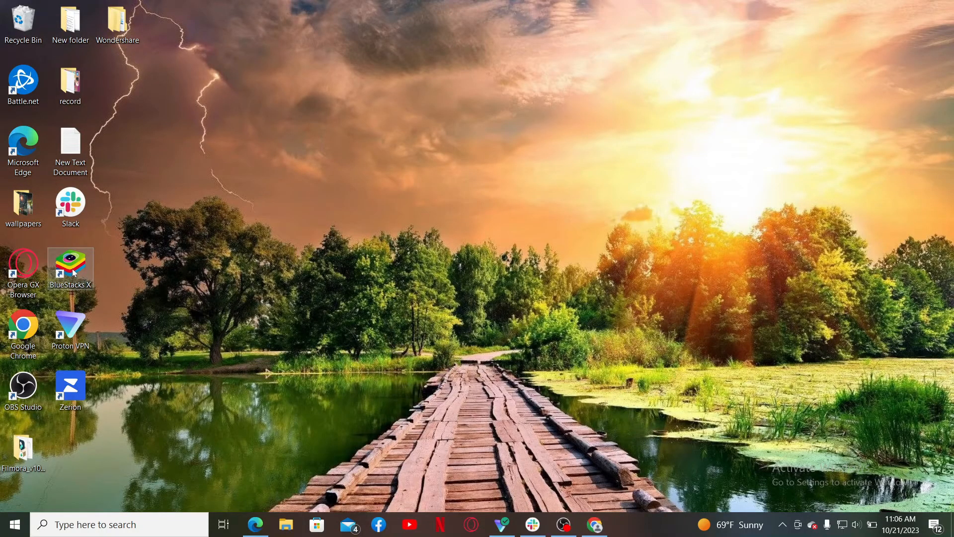
mouse_move(70, 267)
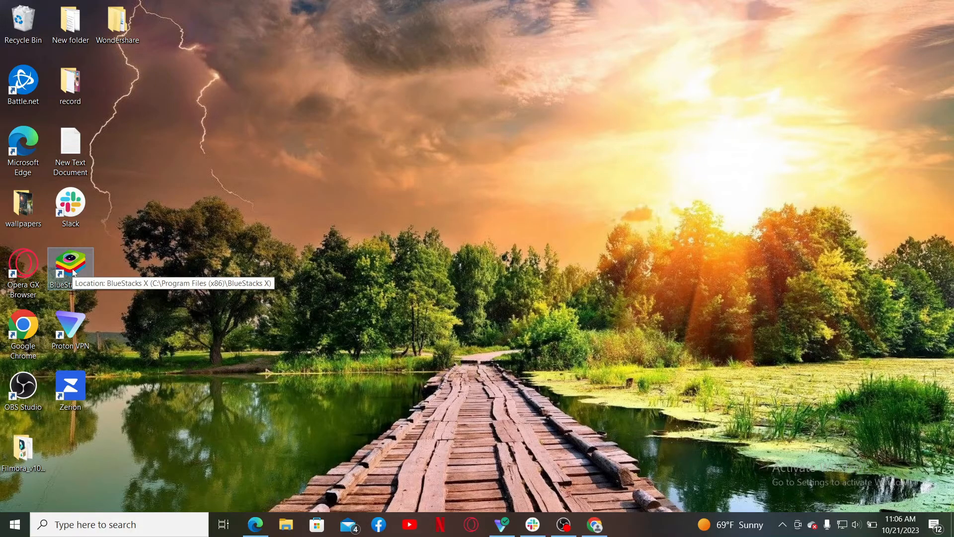
double_click(71, 266)
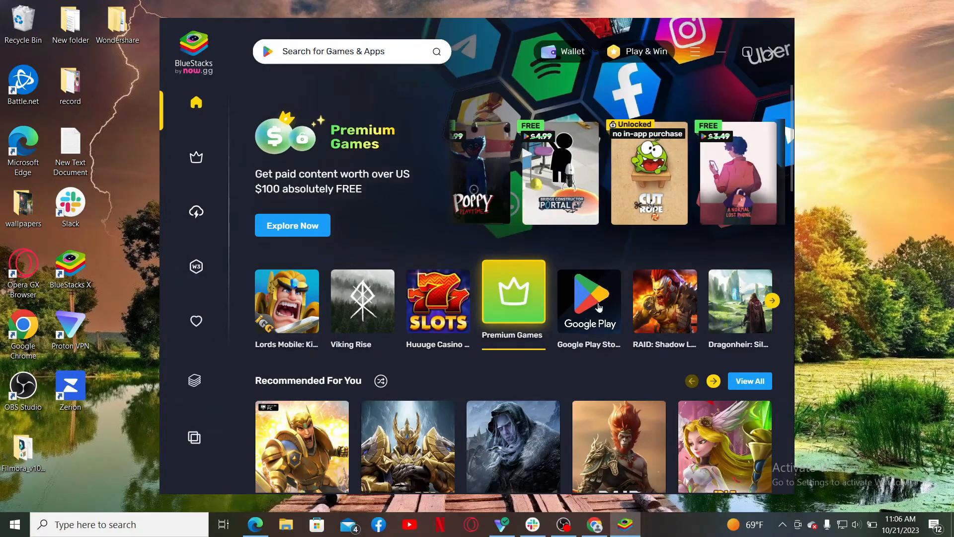
Search BlueStacks for 'aliexpress' and bring up its Google Play listing in the App Player
left_click(352, 52)
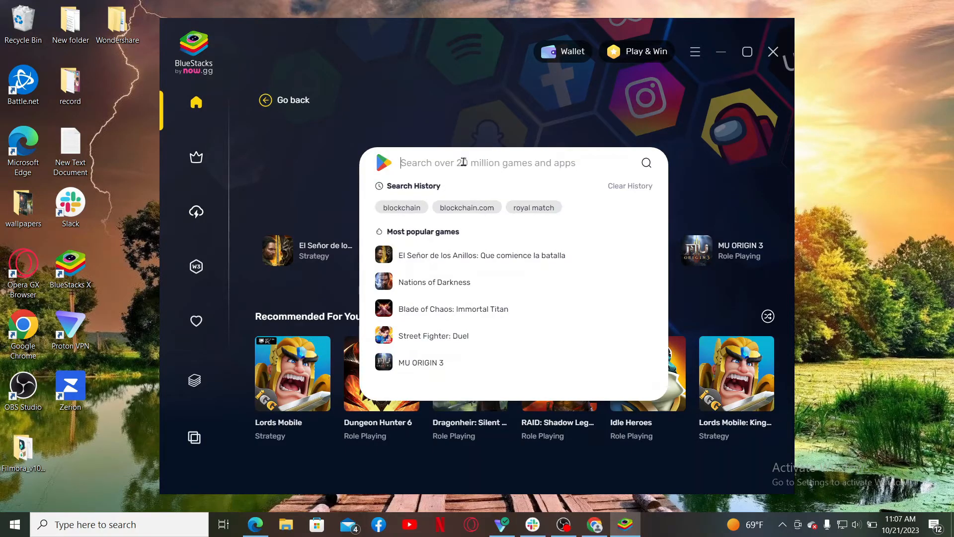
type("aliexpress")
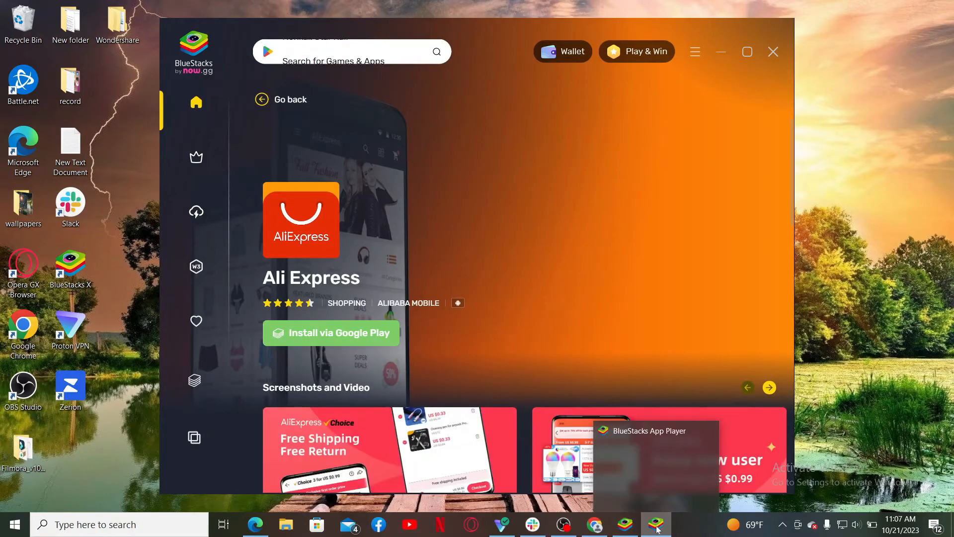
left_click(656, 524)
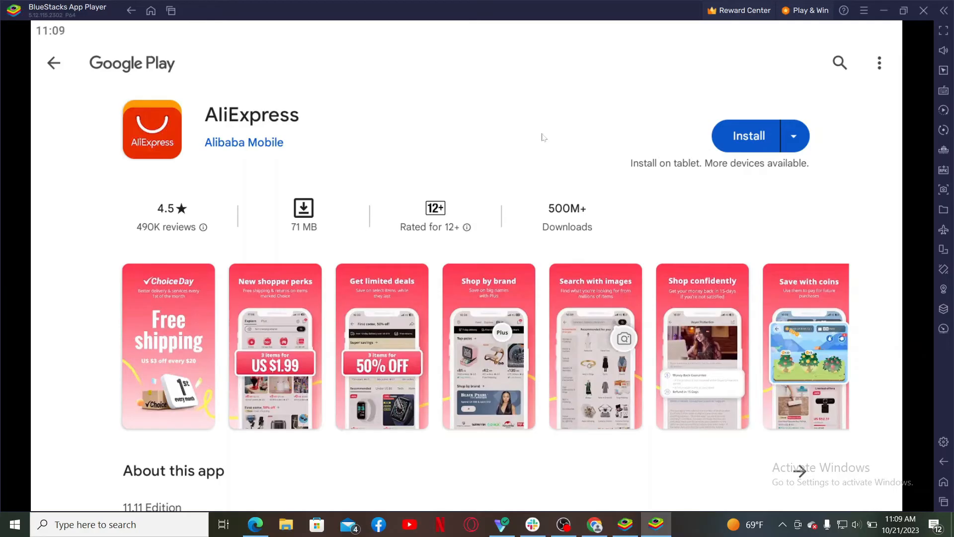
mouse_move(238, 163)
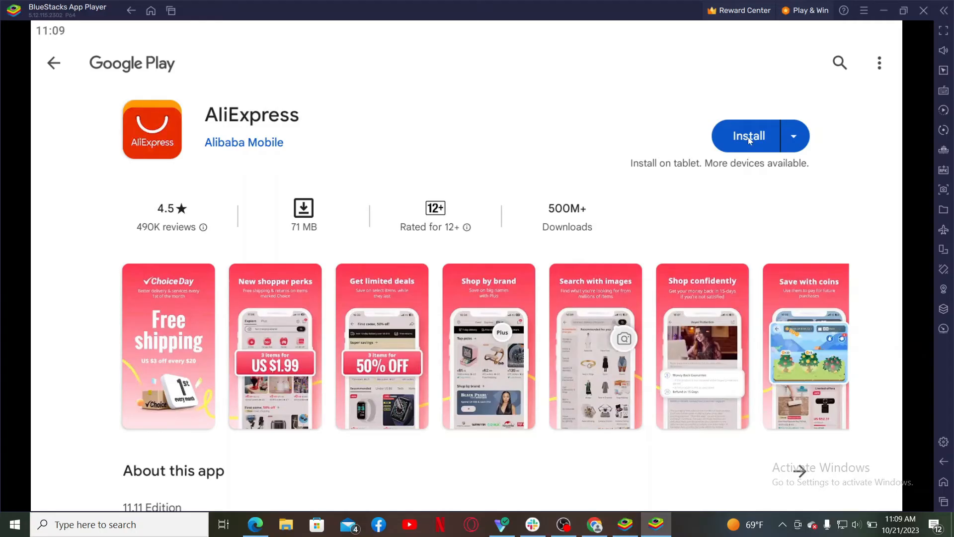
Install AliExpress from its Google Play page, leaving it pending, and return to the desktop
left_click(748, 136)
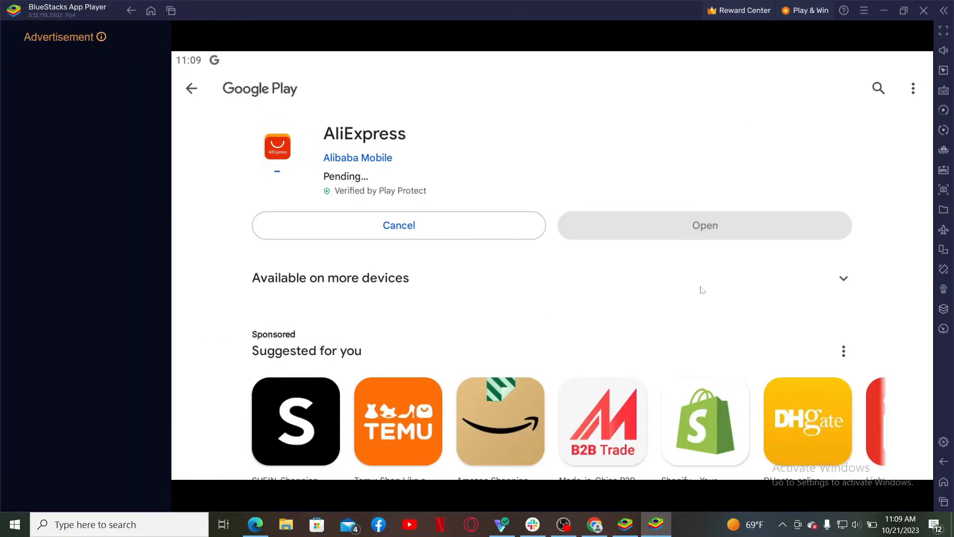
mouse_move(800, 333)
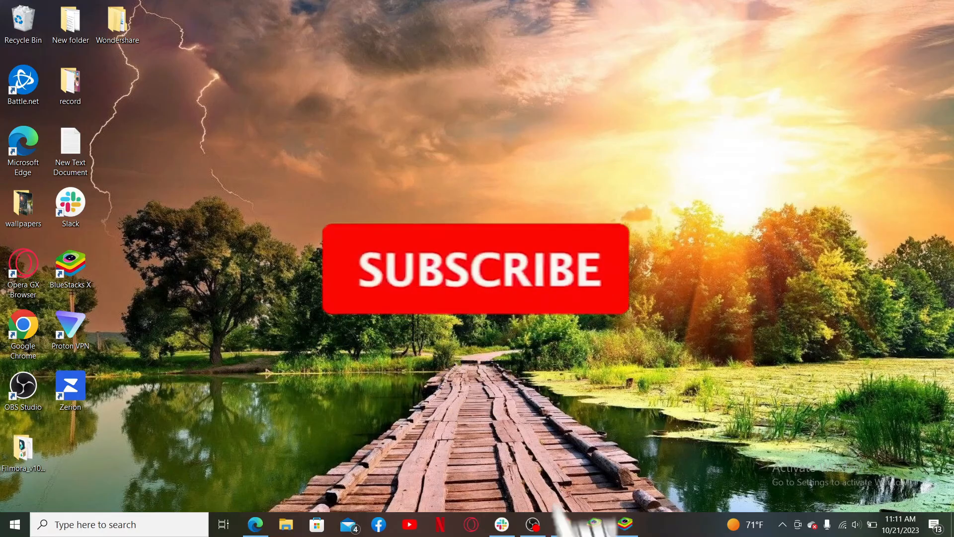
left_click(474, 268)
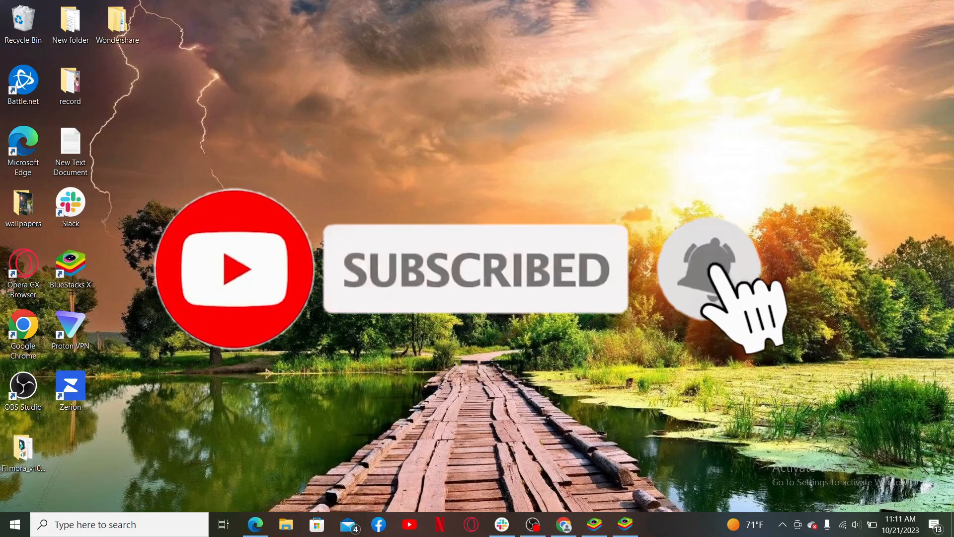